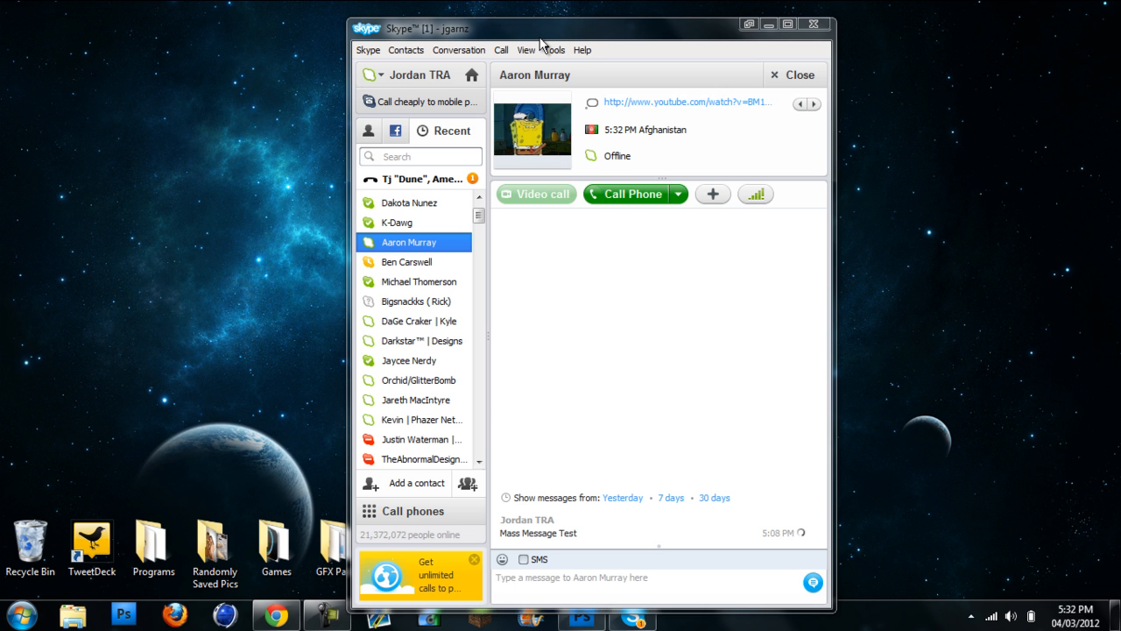
Browse the add-on options, dismiss them, and open the Programs folder on the desktop.
left_click(539, 49)
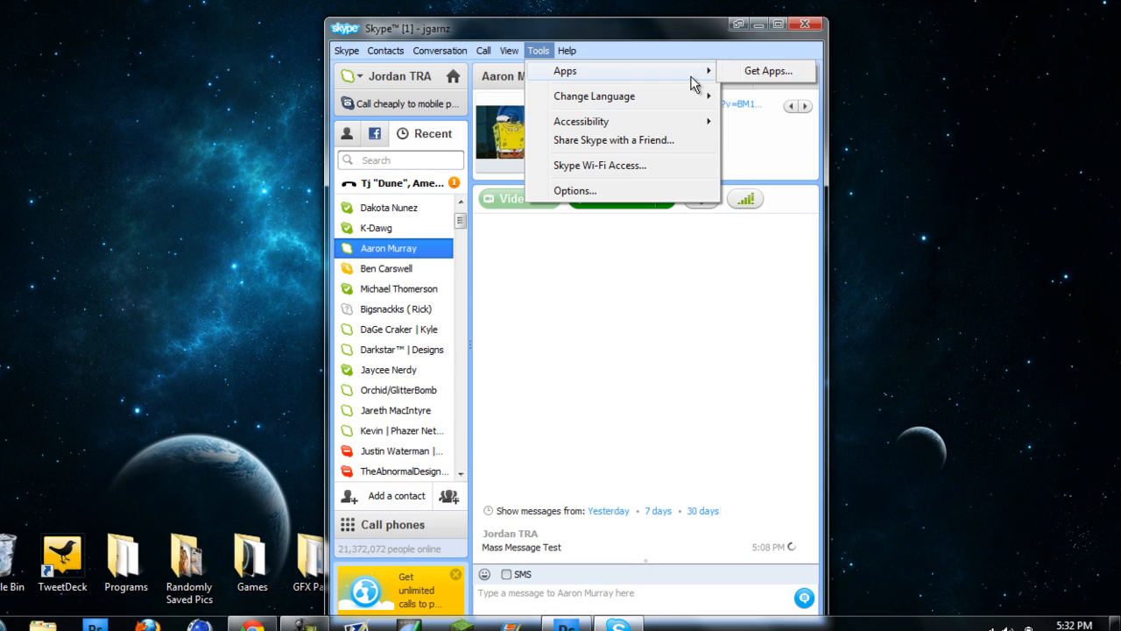
left_click(767, 70)
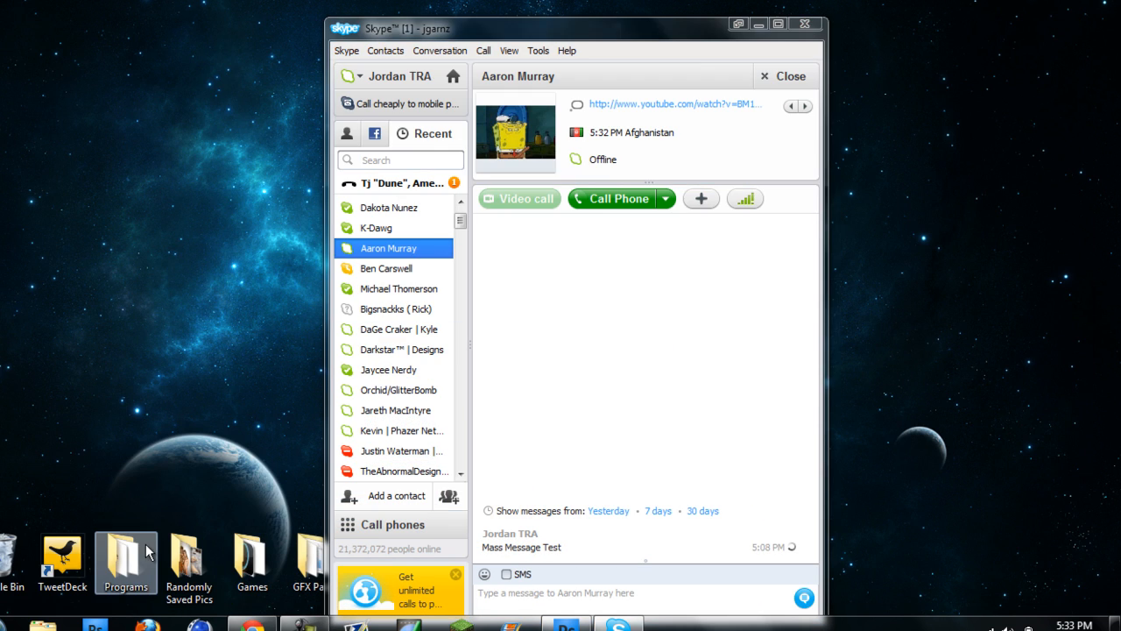
double_click(126, 558)
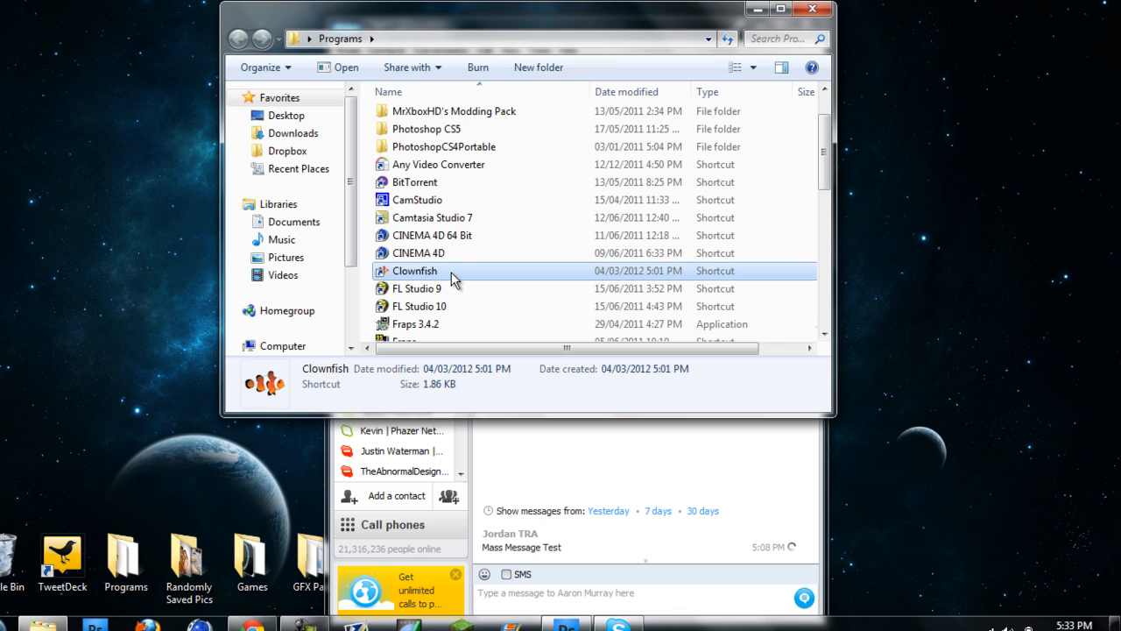
mouse_move(624, 266)
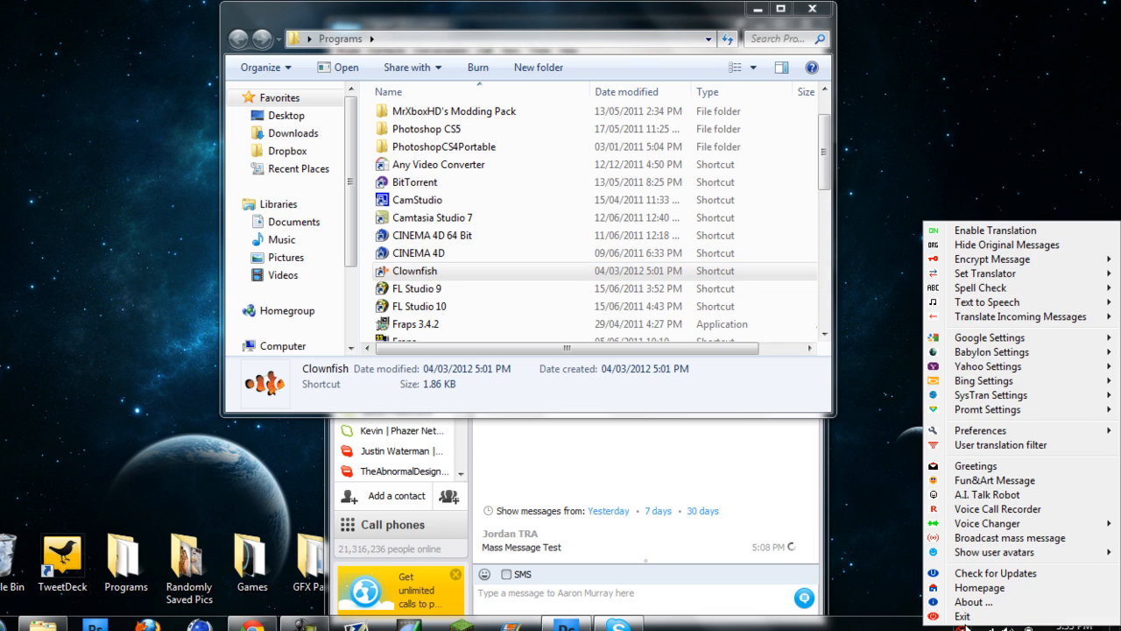
Broadcast the test message 'fsdag dhdf' to all Skype contacts from Clownfish and close the dialog.
left_click(996, 552)
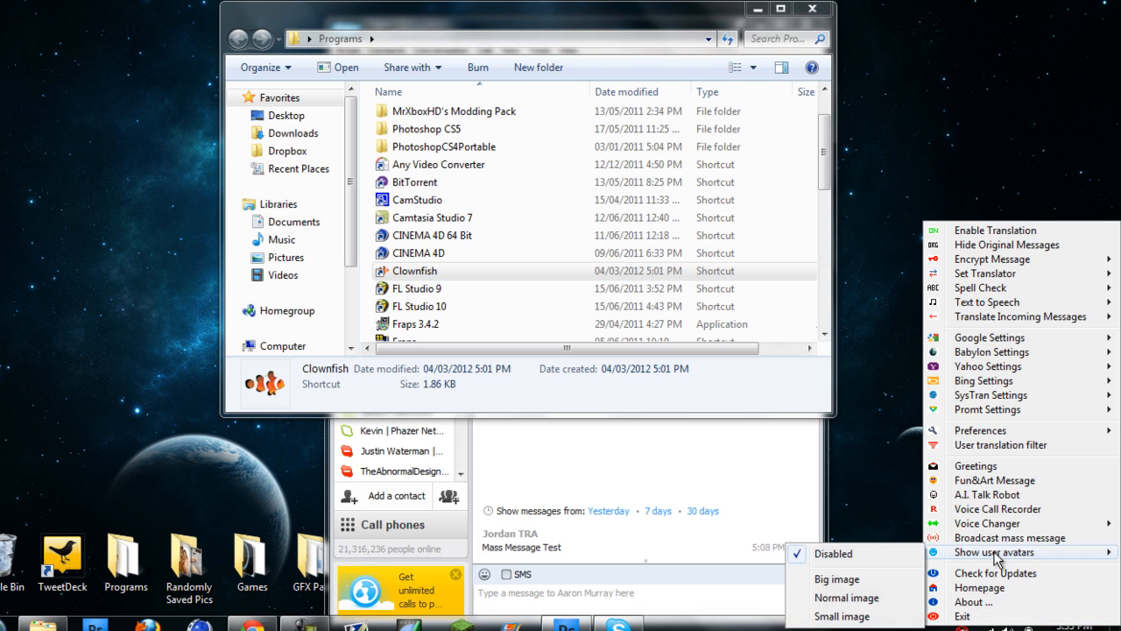
left_click(1009, 536)
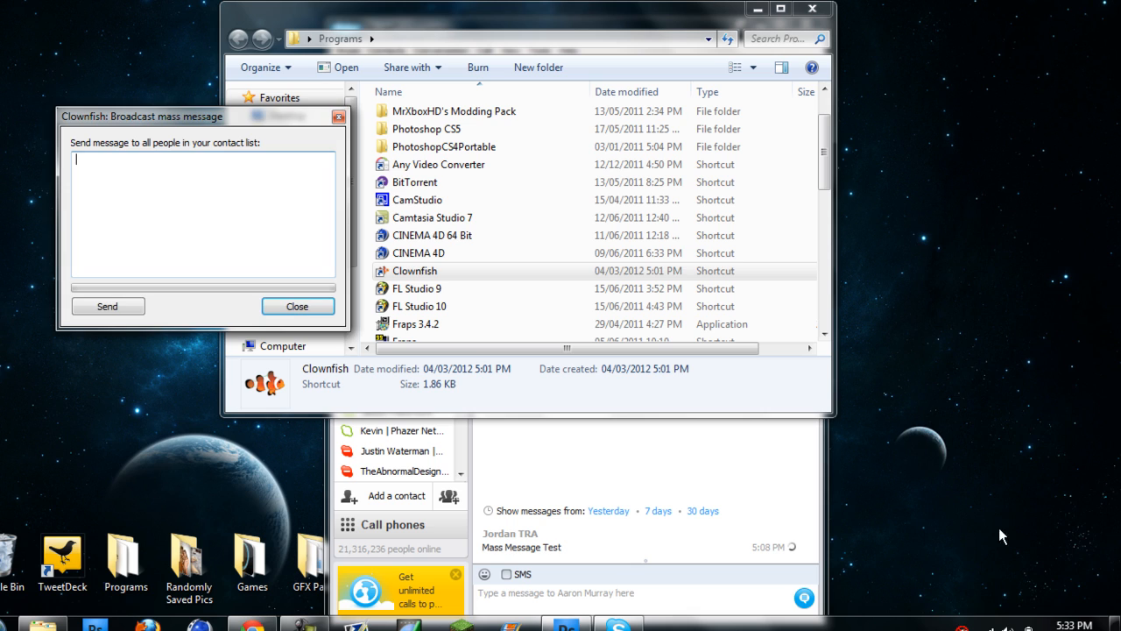
type("fsdag")
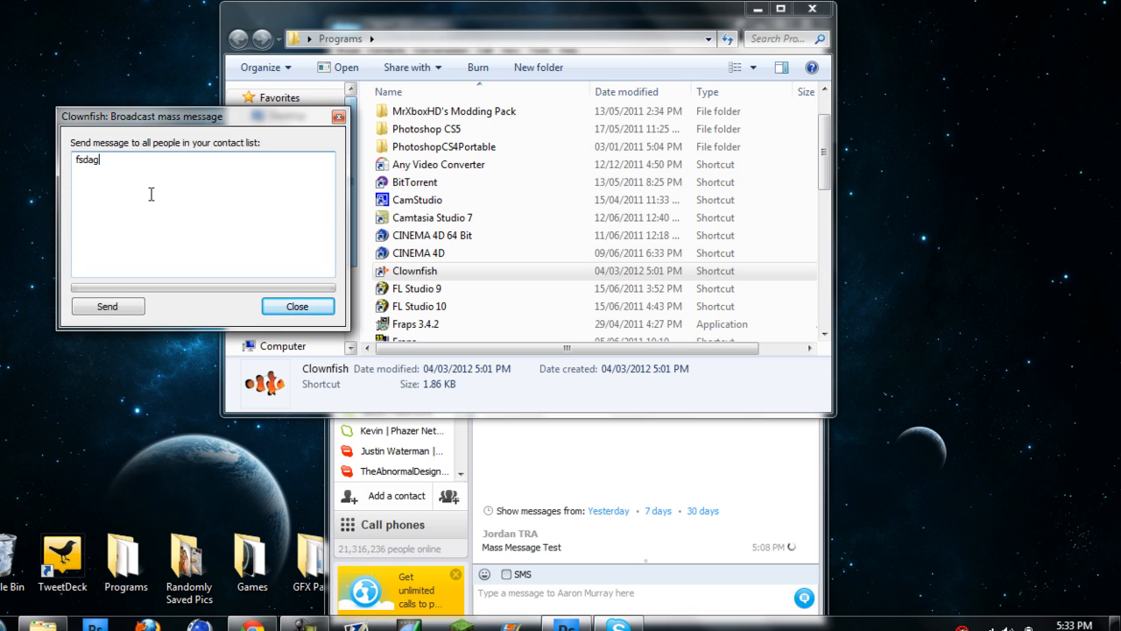
type("dhdf")
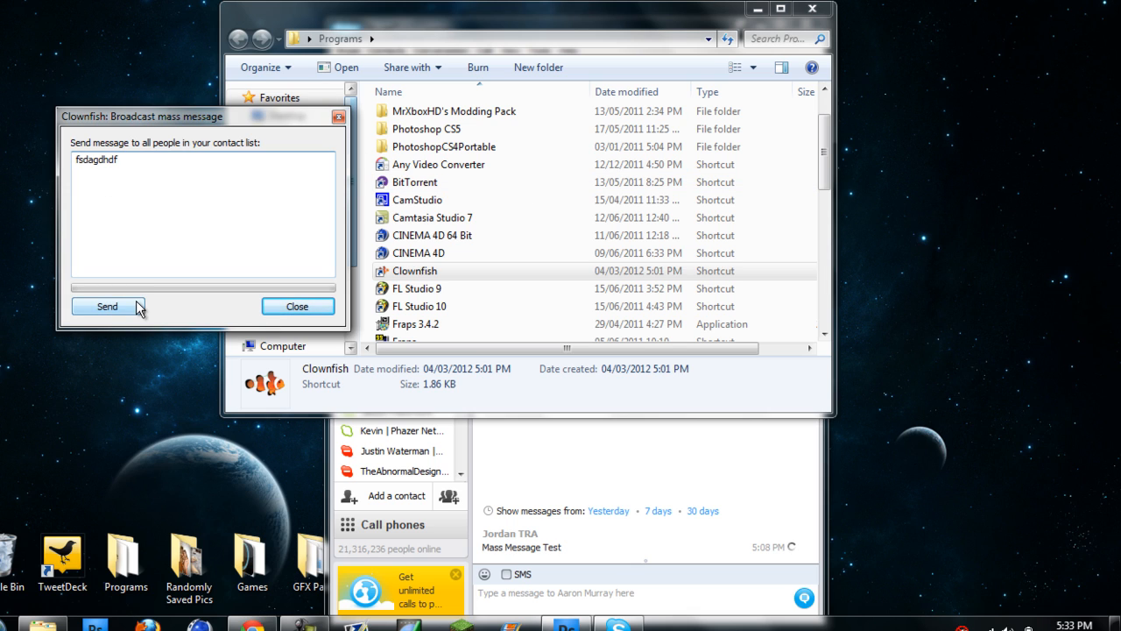
mouse_move(317, 297)
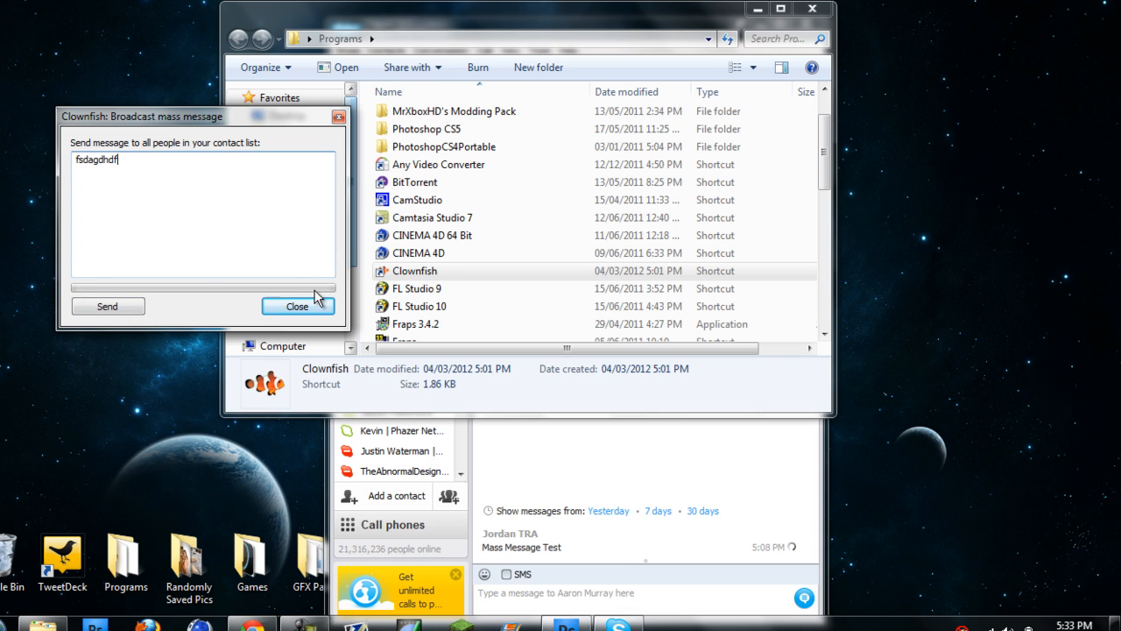
left_click(298, 305)
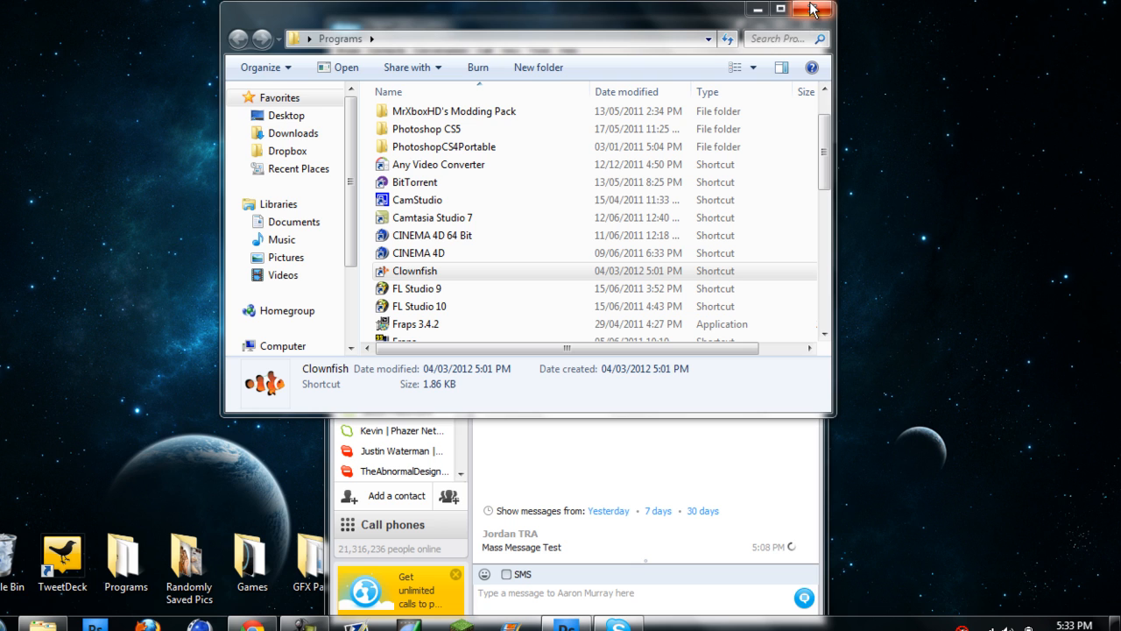
left_click(809, 10)
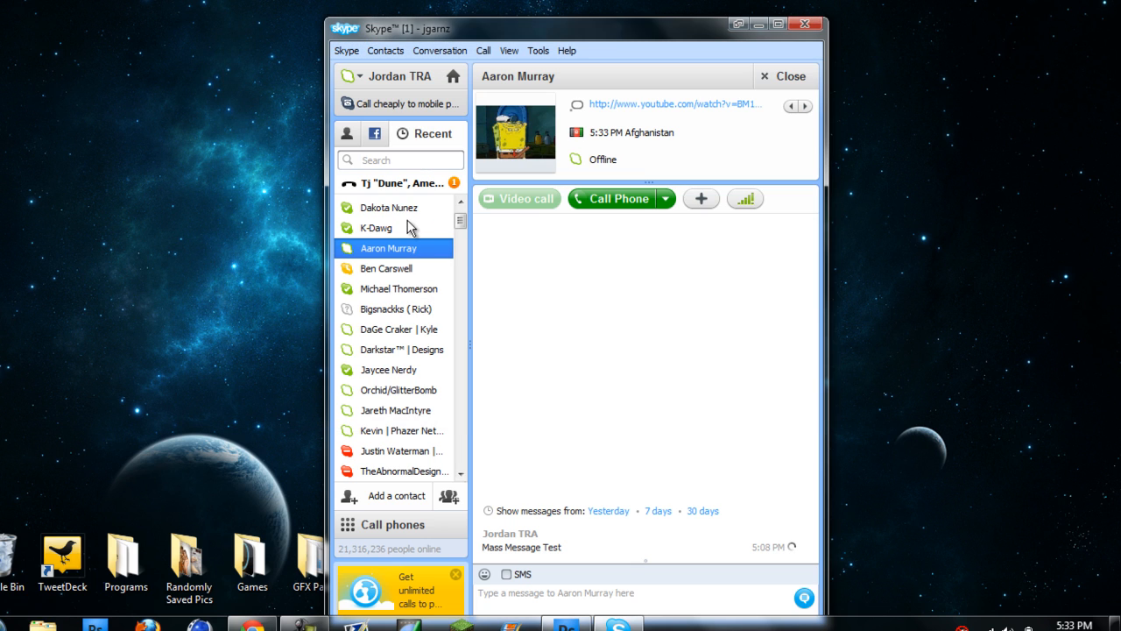
mouse_move(428, 273)
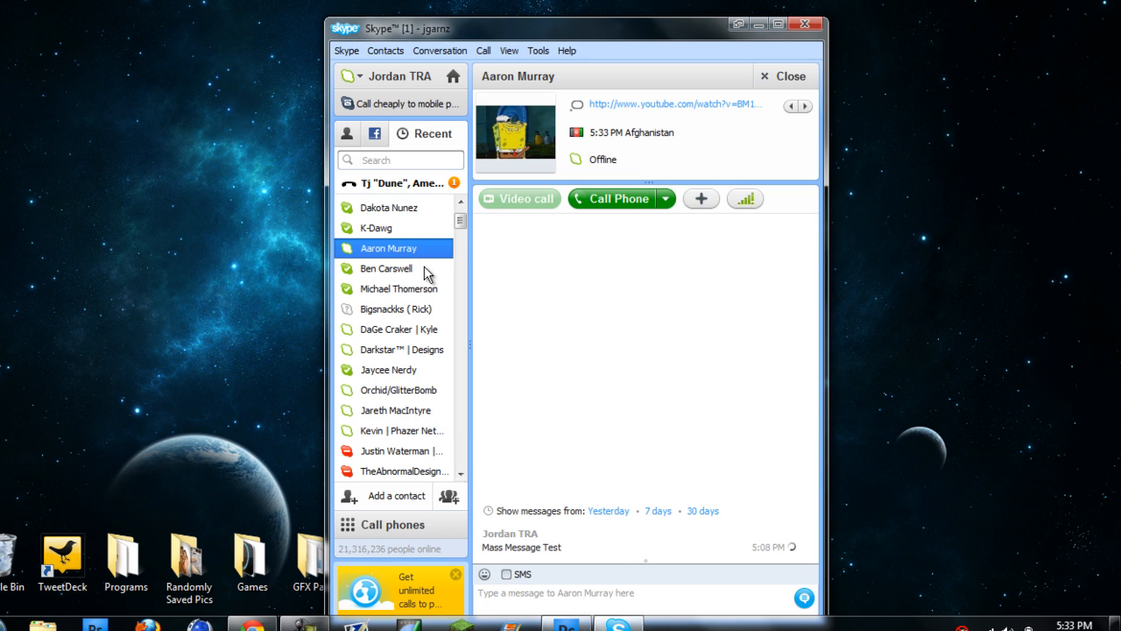
left_click(389, 269)
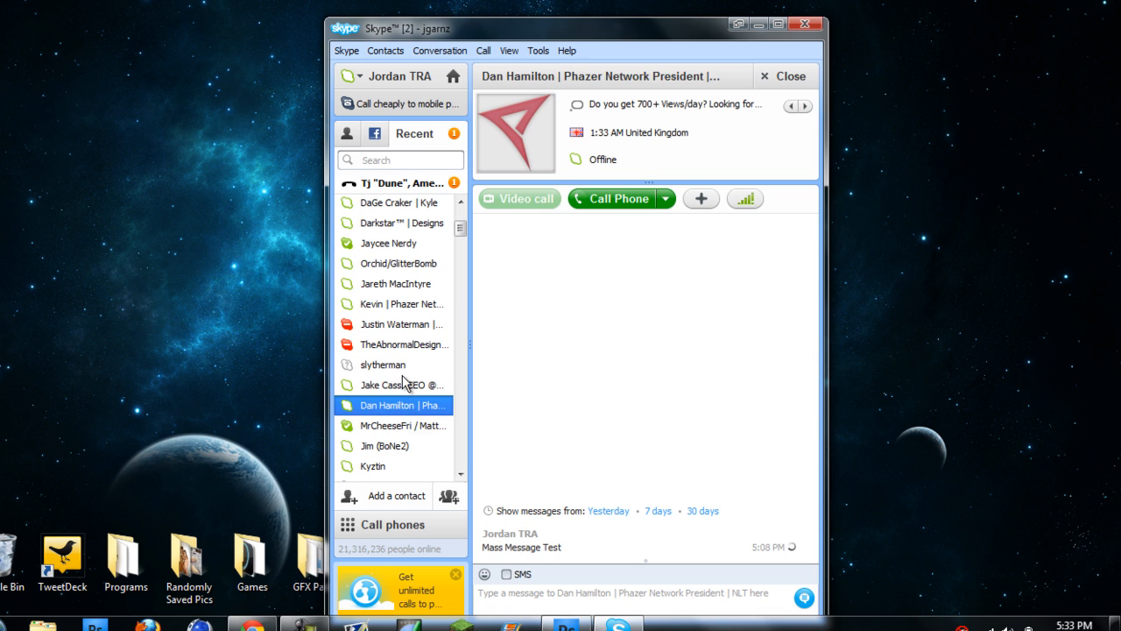
left_click(389, 445)
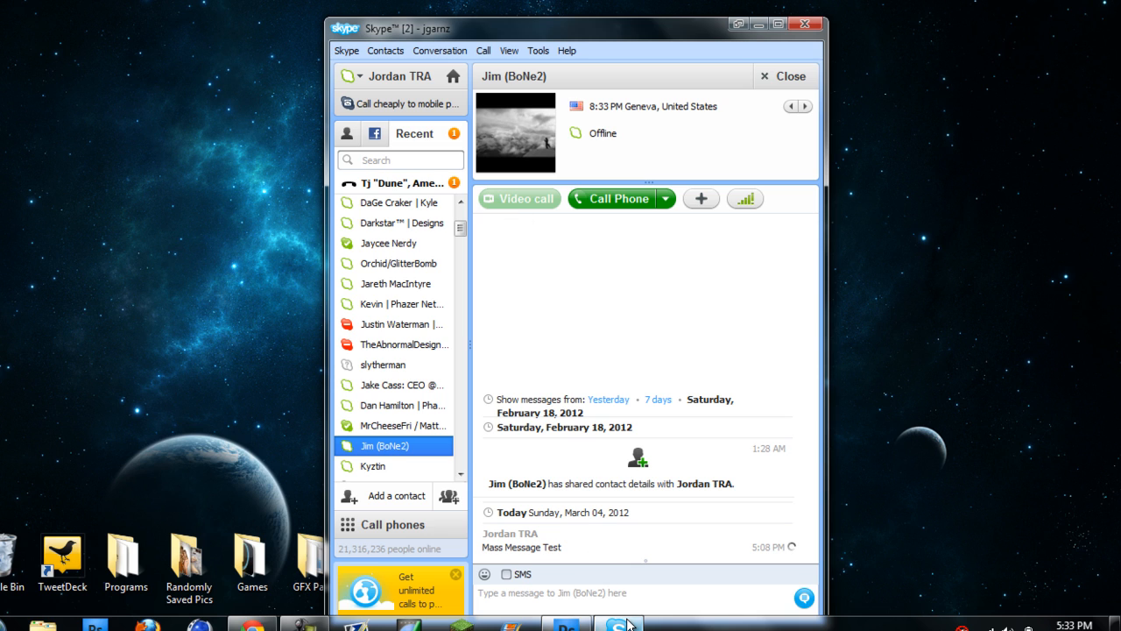
mouse_move(619, 624)
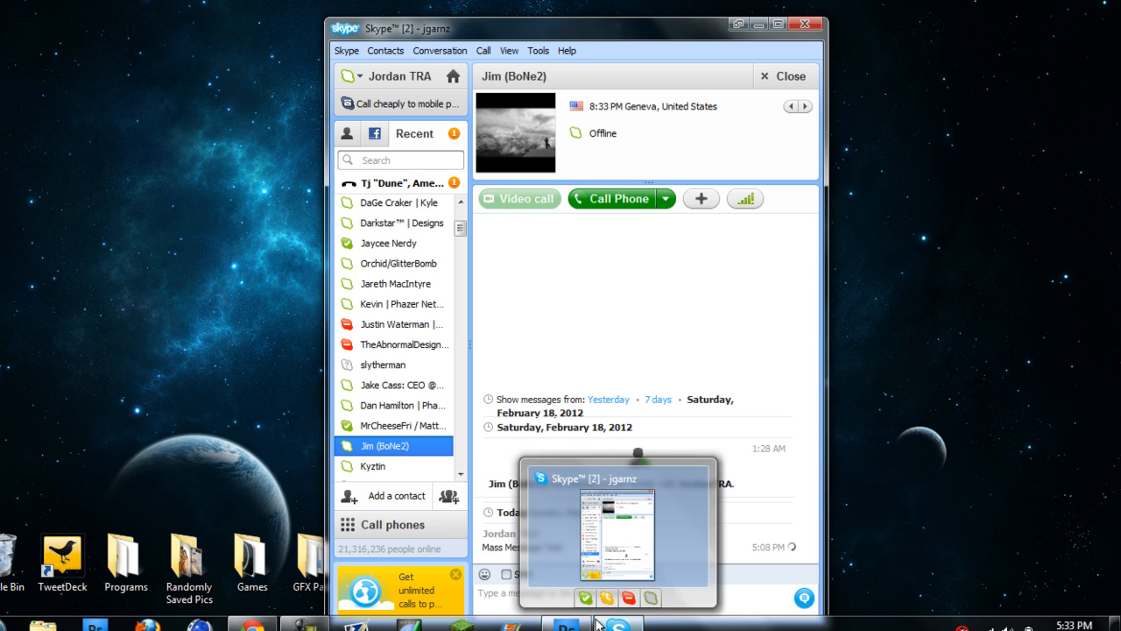